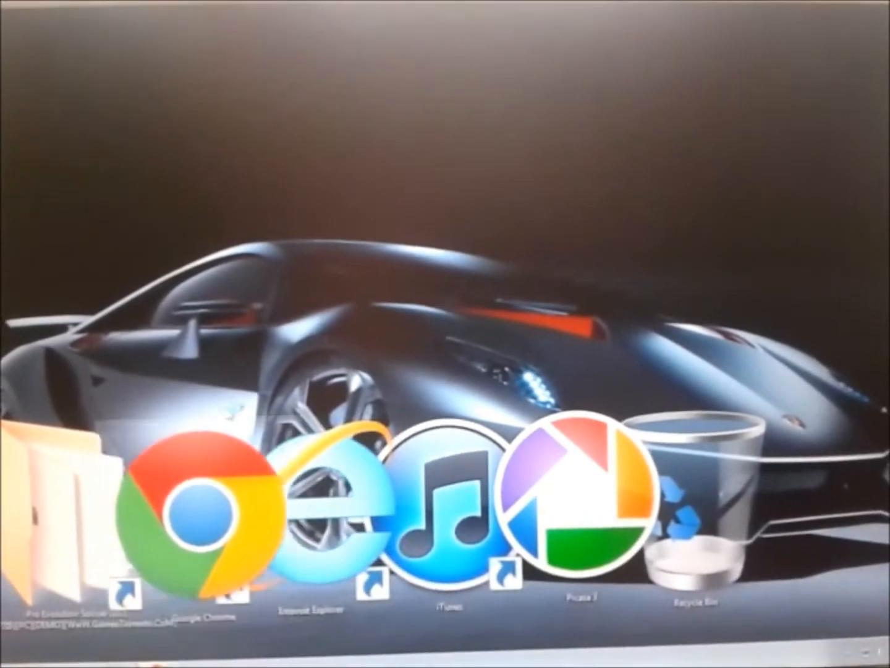
- Launch Google Chrome from the desktop shortcut to reach the WebSharing welcome page
{"action": "double_click", "coordinate": [193, 505]}
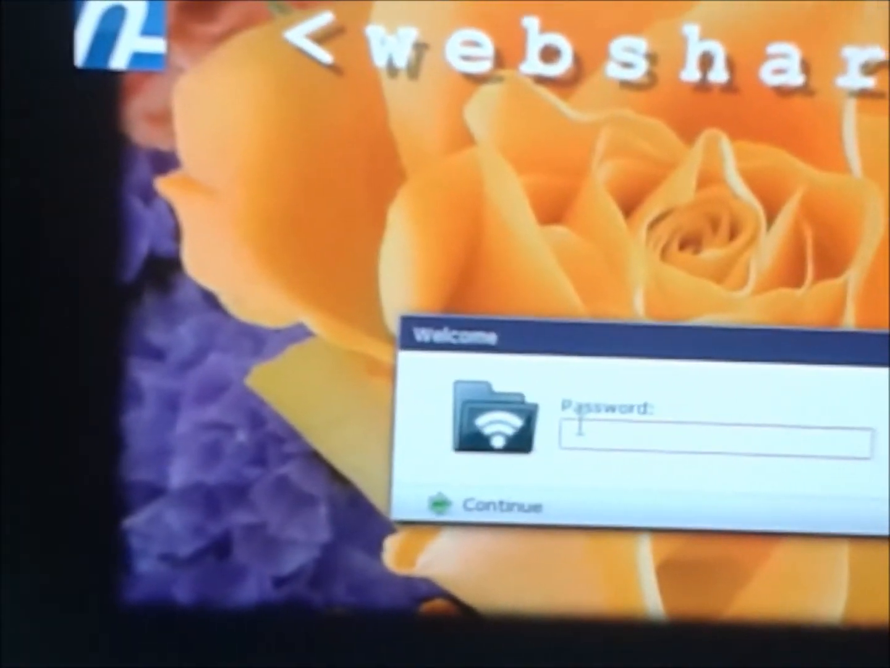
- Enter the access password in the WebSharing welcome prompt to reach the shared files
{"action": "left_click", "coordinate": [492, 504]}
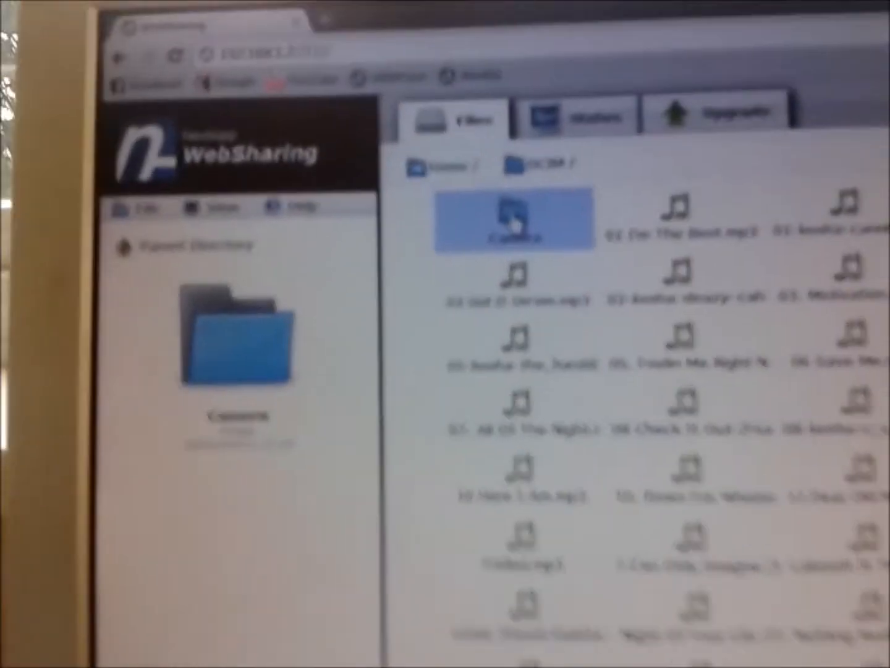
- Open the DCIM Camera folder and select one of the phone's recorded videos
{"action": "double_click", "coordinate": [517, 222]}
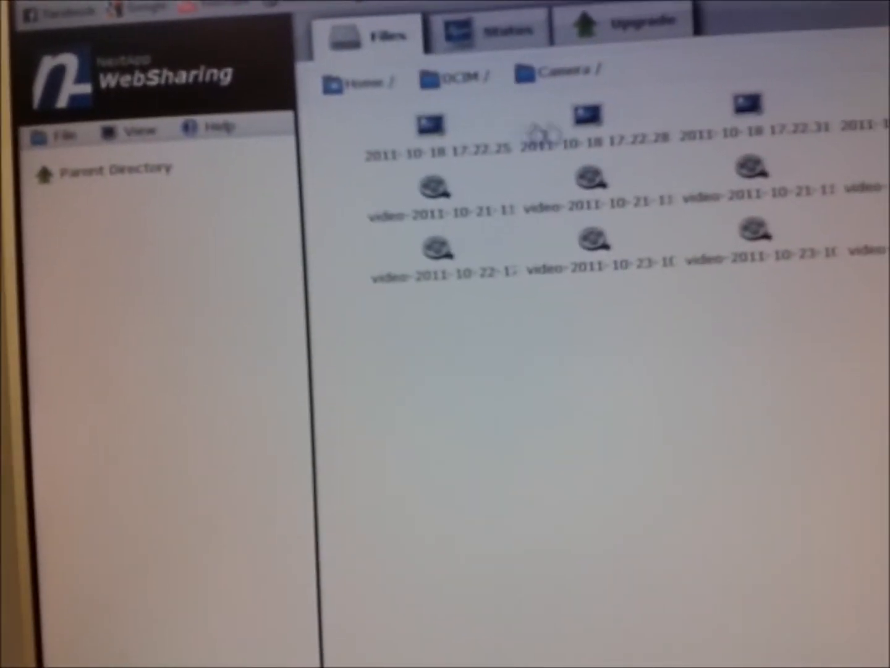
{"action": "left_click", "coordinate": [406, 130]}
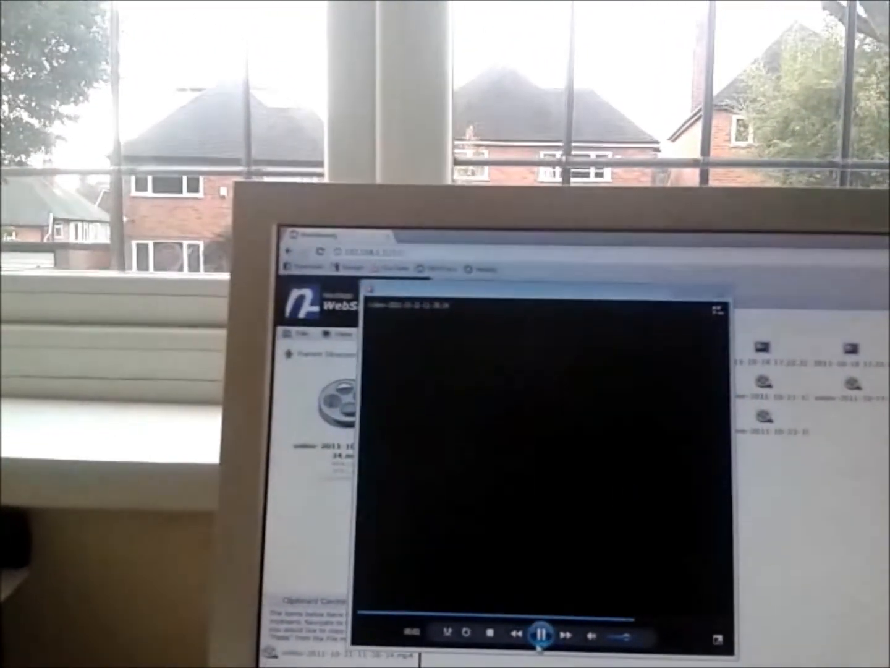
- Pause playback of the streamed camera video in Windows Media Player
{"action": "left_click", "coordinate": [541, 634]}
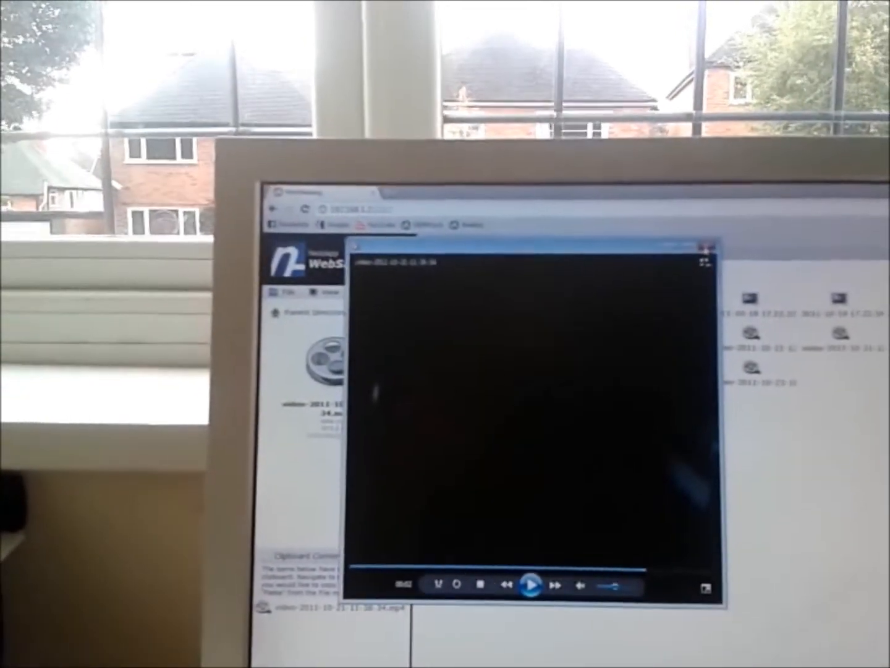